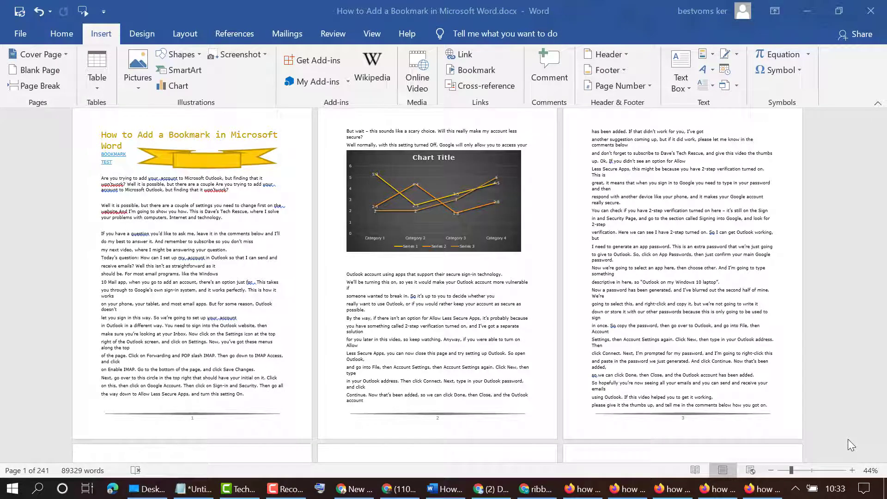
pyautogui.moveTo(231, 174)
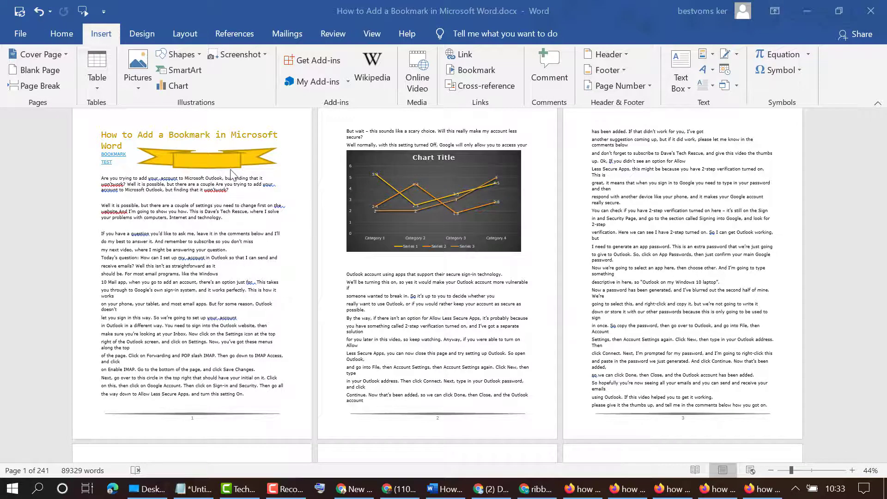
pyautogui.moveTo(238, 165)
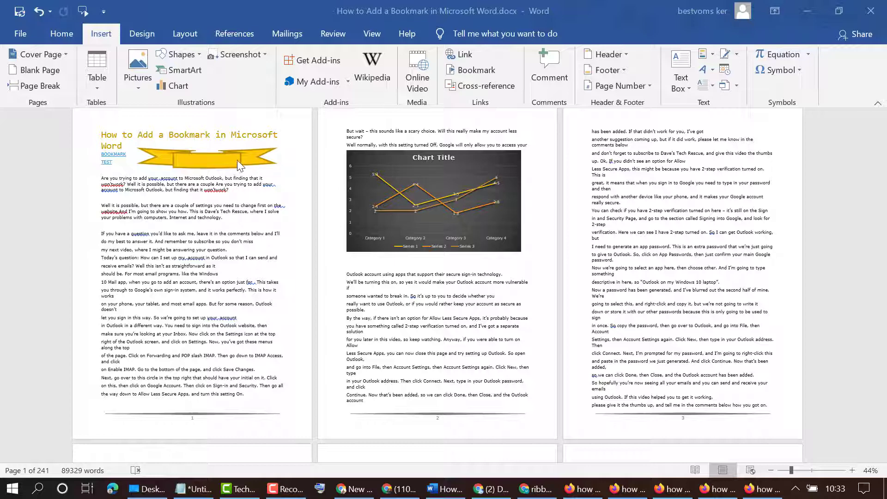
# Scroll through page 1 to locate the paragraph ending with Internet and technology.
pyautogui.scroll(-3)
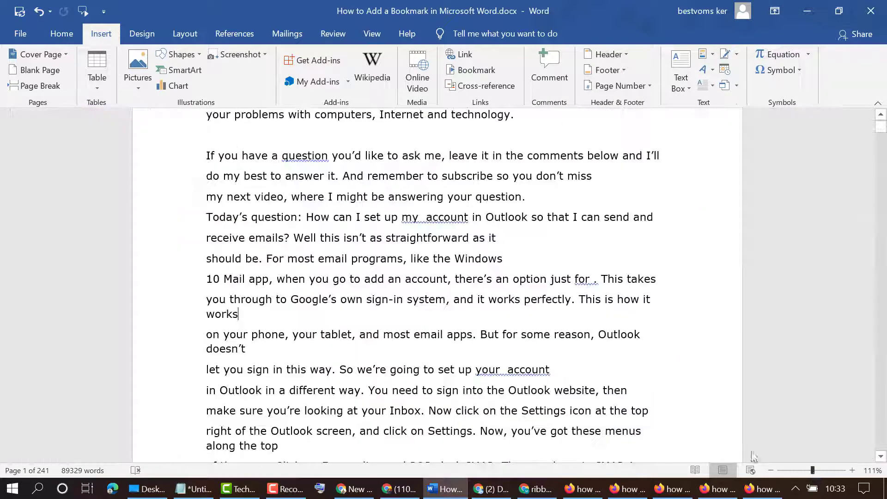
pyautogui.scroll(3)
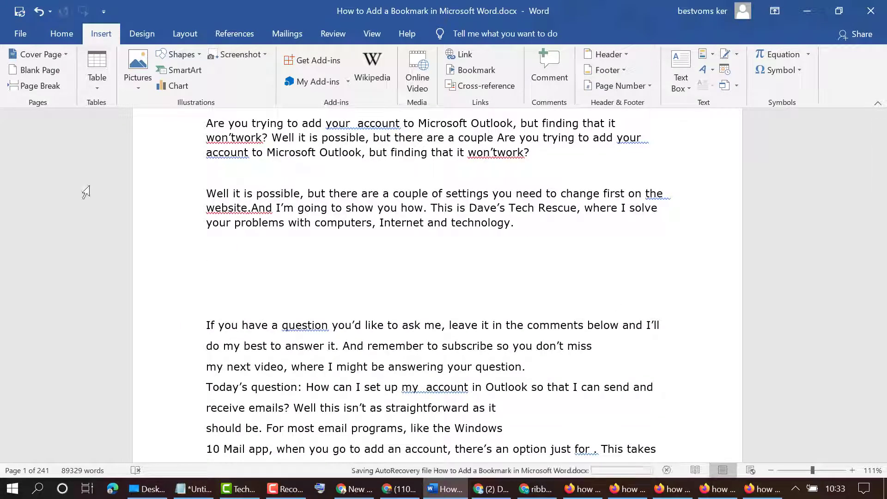
# Insert a yellow Ribbon banner shape in the blank space below the second paragraph.
pyautogui.click(224, 267)
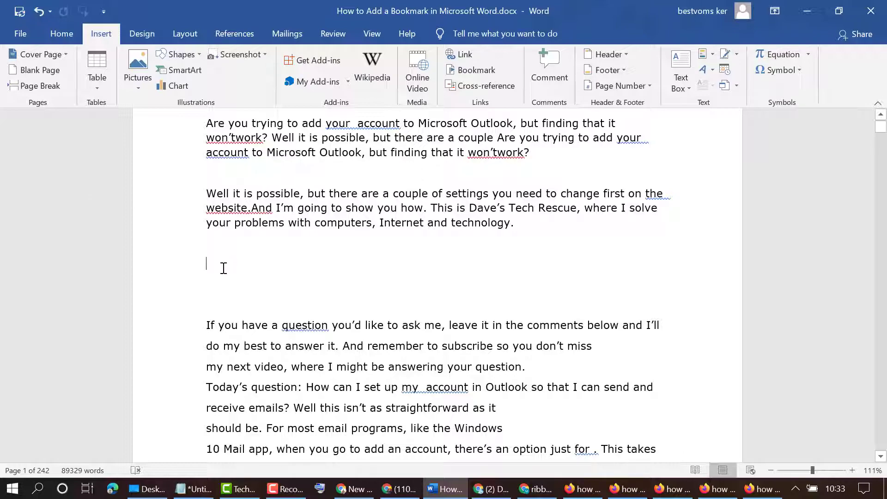
pyautogui.moveTo(221, 278)
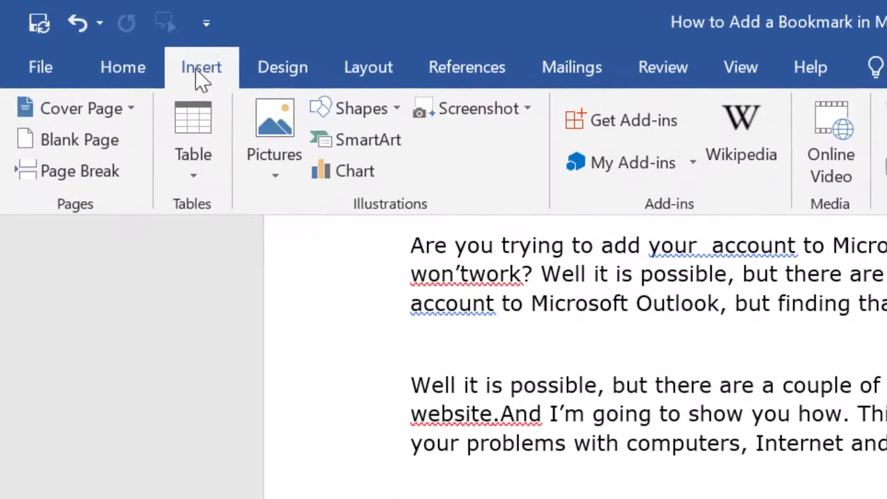
pyautogui.moveTo(362, 109)
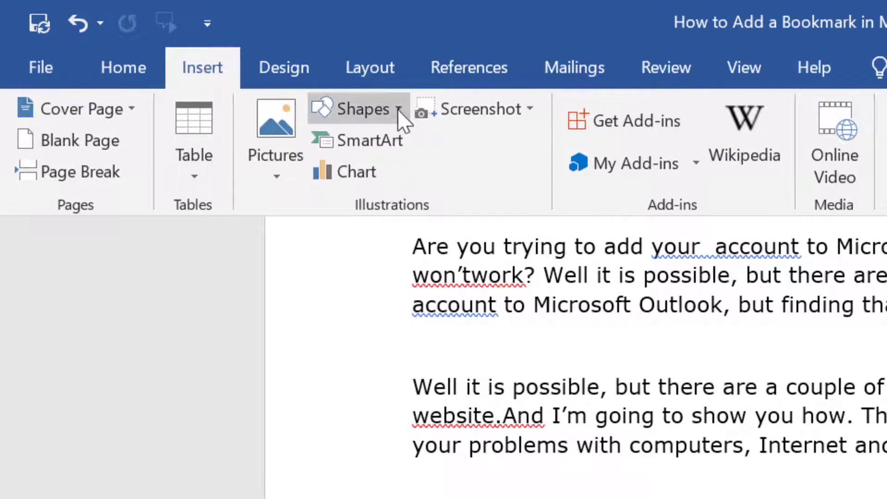
pyautogui.click(361, 109)
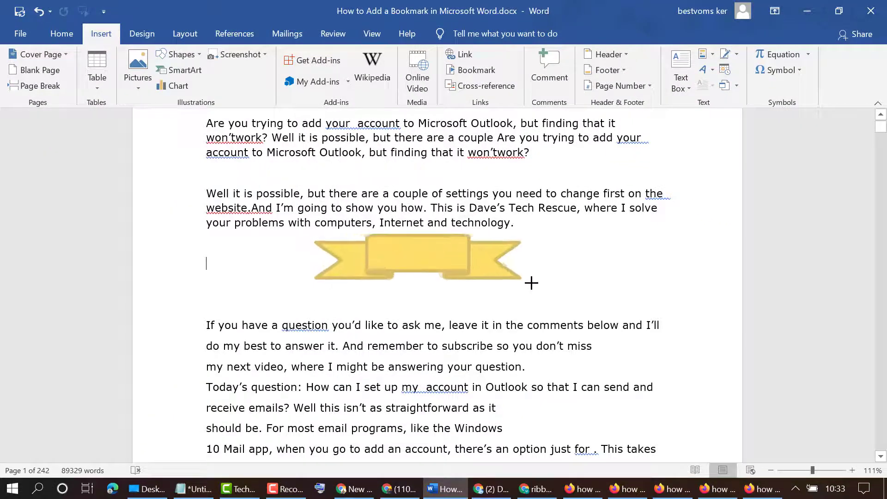
pyautogui.click(416, 258)
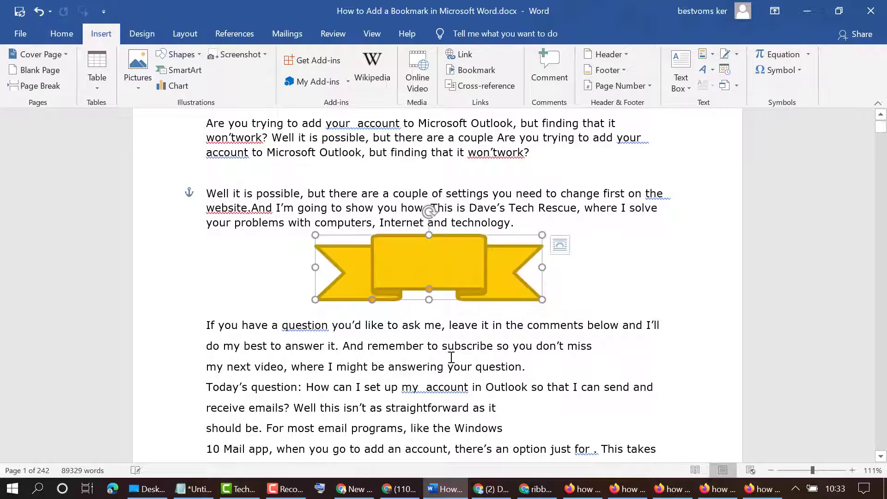
# Apply a white-fill, orange-brown outline Shape Style to the ribbon banner.
pyautogui.click(428, 268)
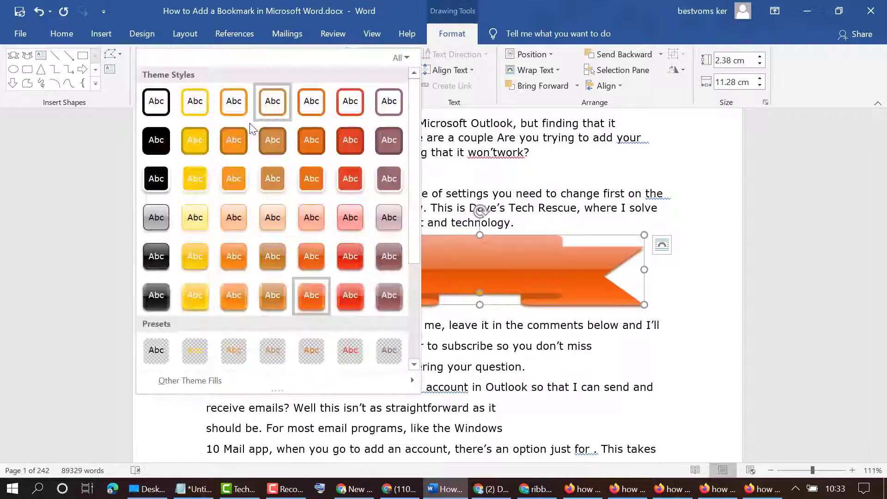
pyautogui.moveTo(233, 256)
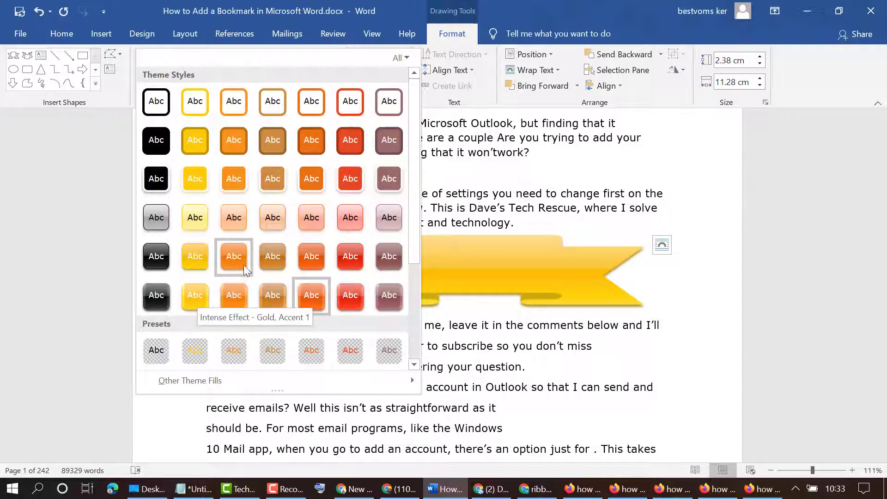
pyautogui.moveTo(272, 101)
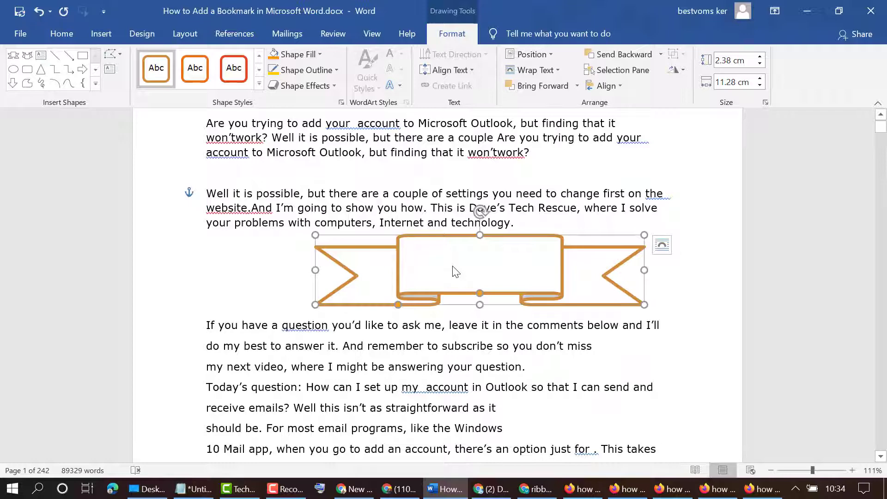
# Add the text TECHNO PRO inside the banner and select it.
pyautogui.rightClick(455, 271)
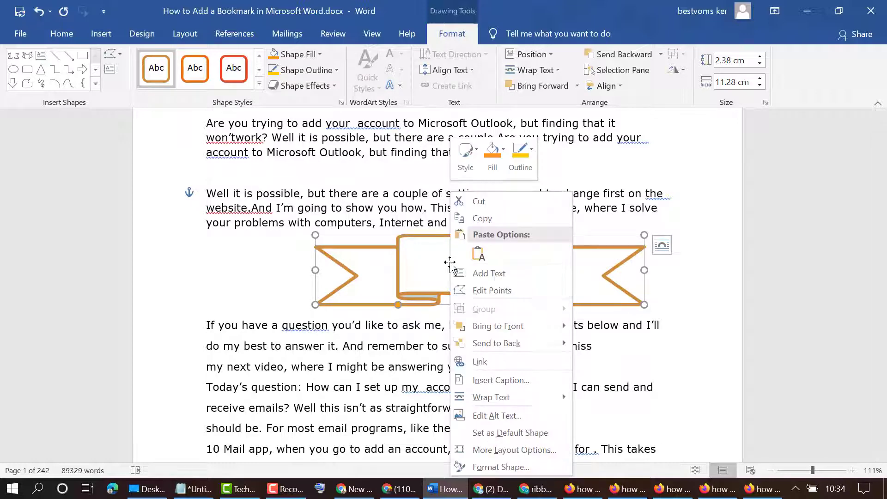
pyautogui.click(489, 273)
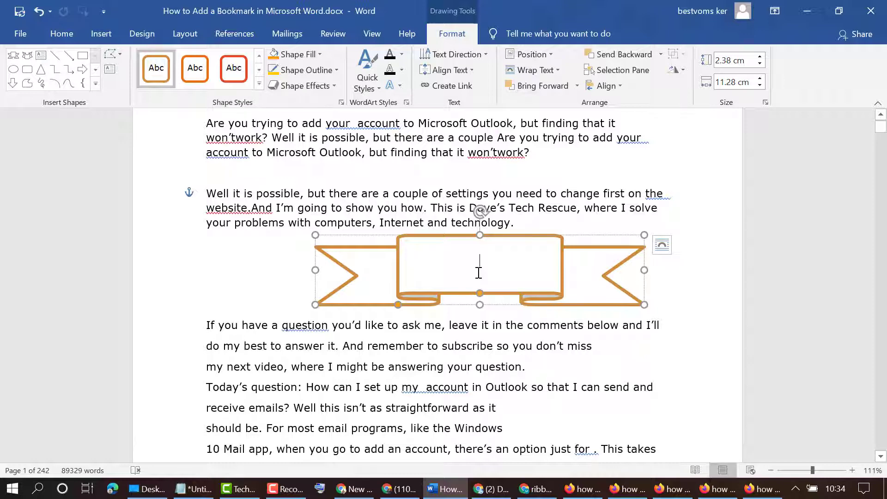
pyautogui.write('TECH')
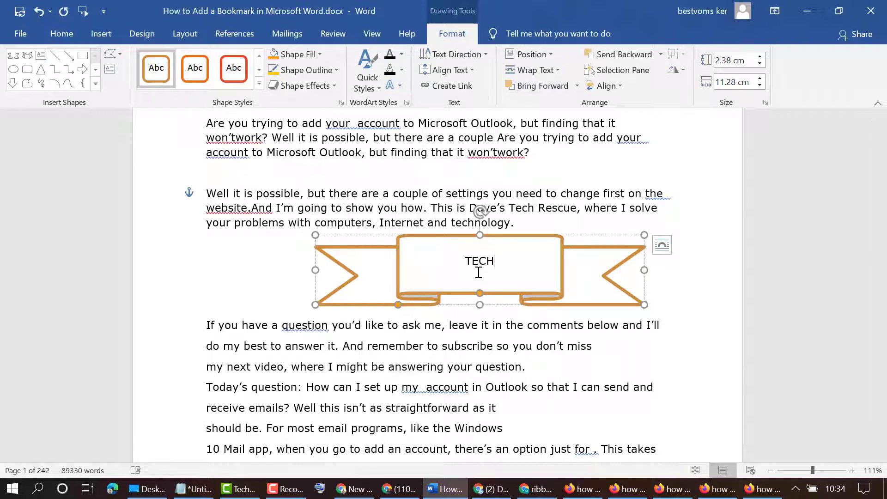
pyautogui.write('NO')
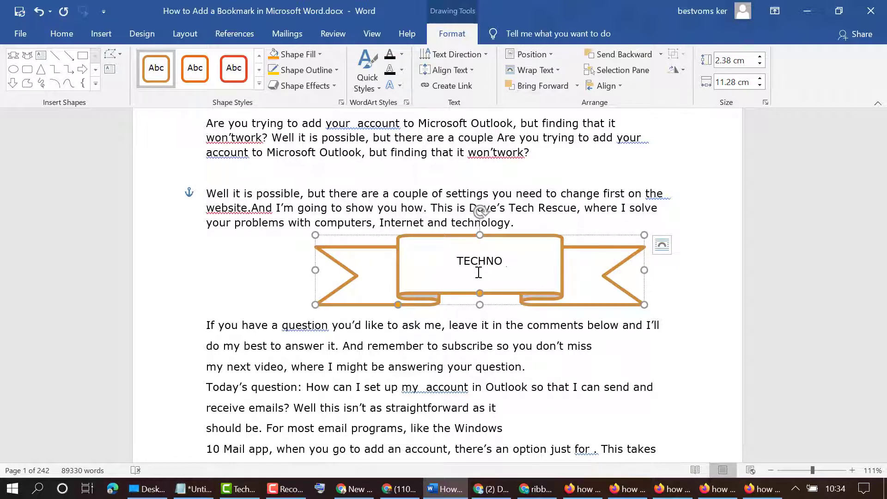
pyautogui.write('PRO')
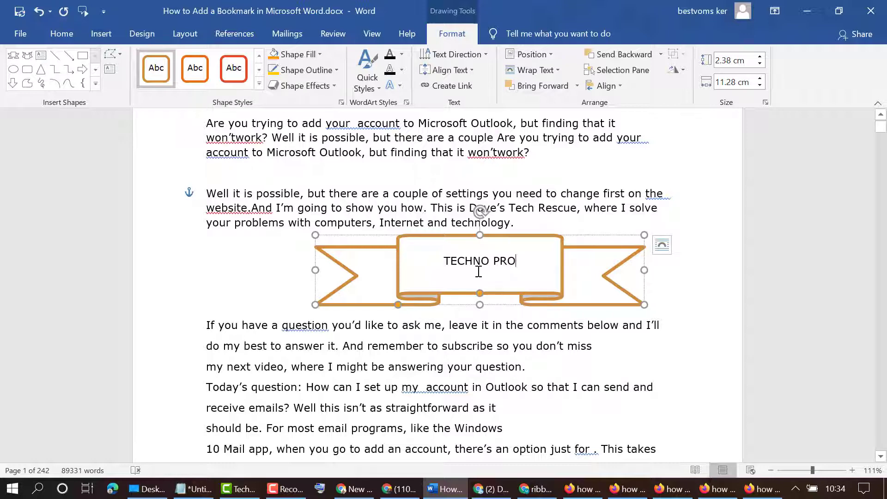
pyautogui.doubleClick(480, 260)
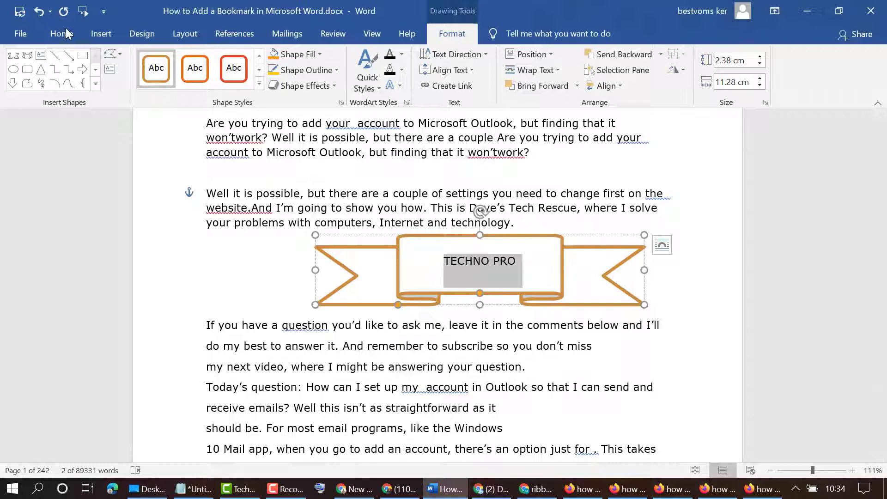
# Format TECHNO PRO at size 18, bold, with blue font colour.
pyautogui.click(62, 33)
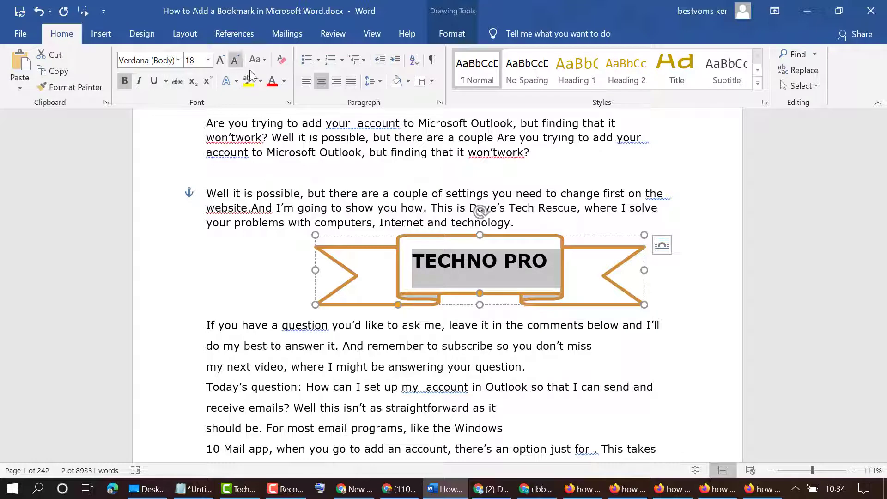
pyautogui.click(283, 82)
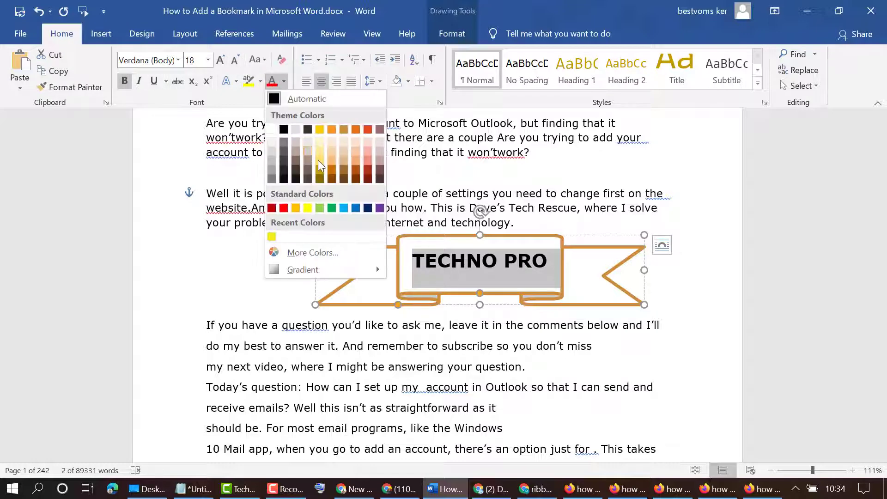
pyautogui.click(355, 208)
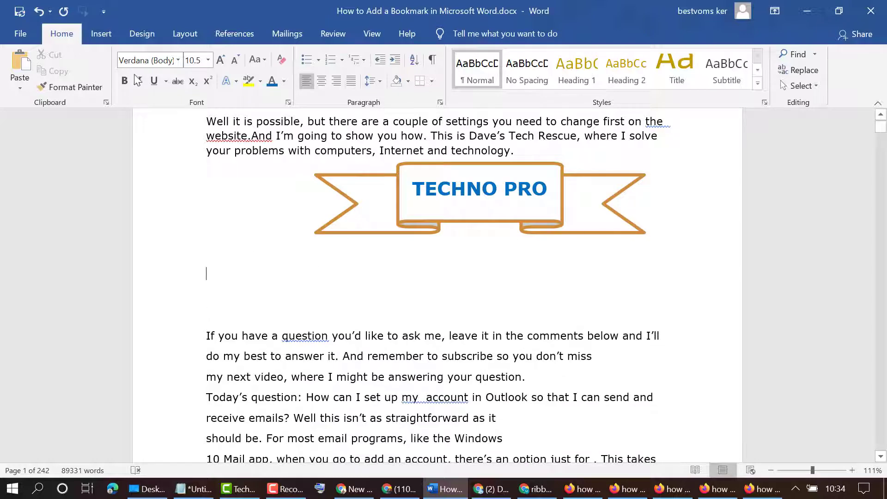
# Insert a second Ribbon banner below the first and give it a white-fill, muted purple outline style.
pyautogui.click(101, 33)
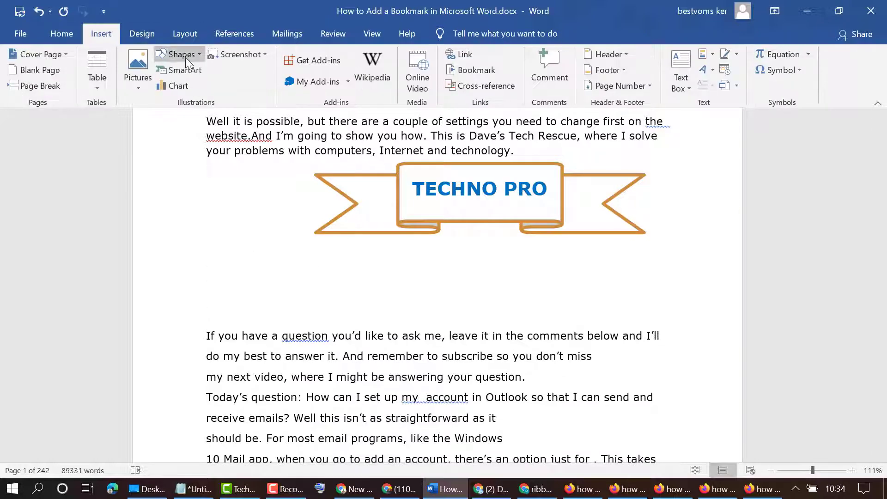
pyautogui.click(182, 54)
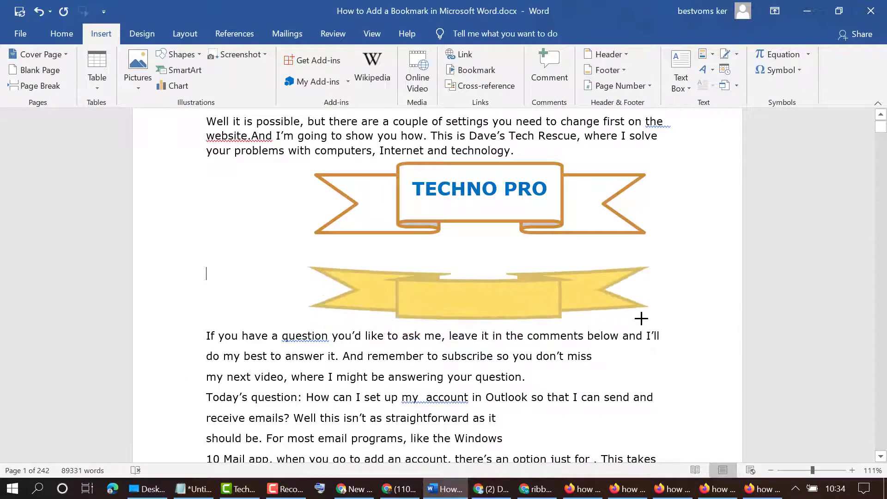
pyautogui.click(478, 291)
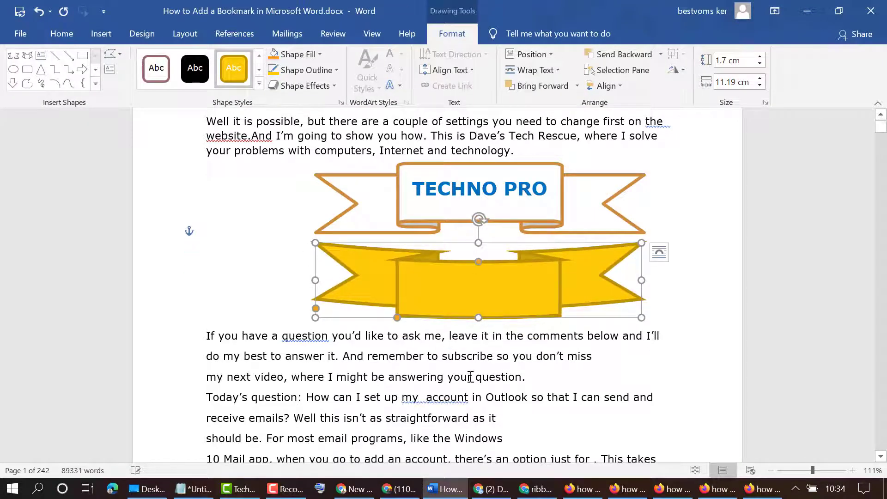
pyautogui.click(156, 67)
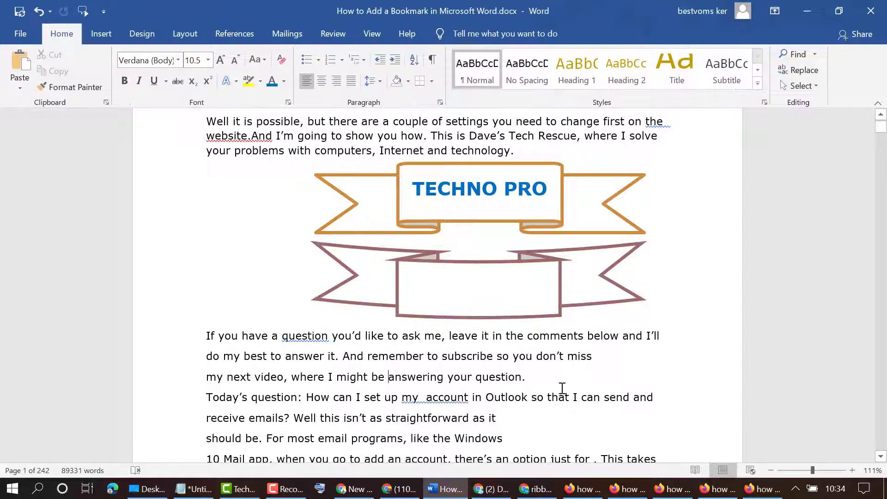
pyautogui.scroll(3)
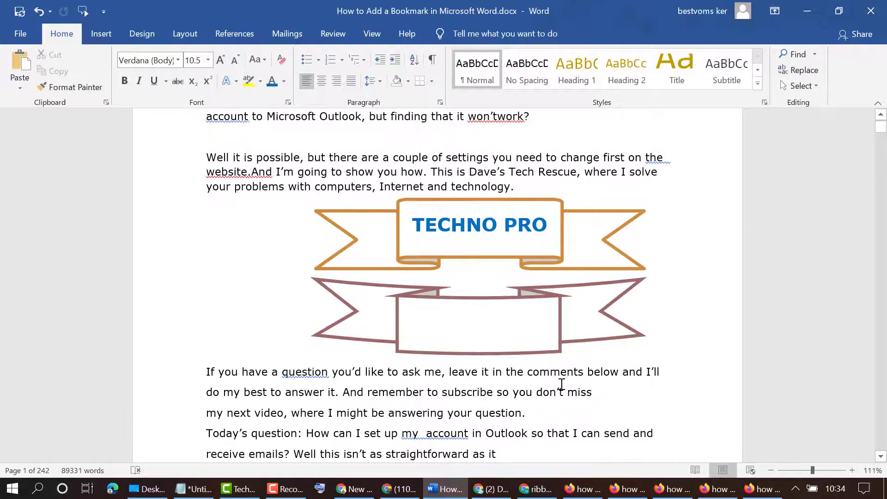